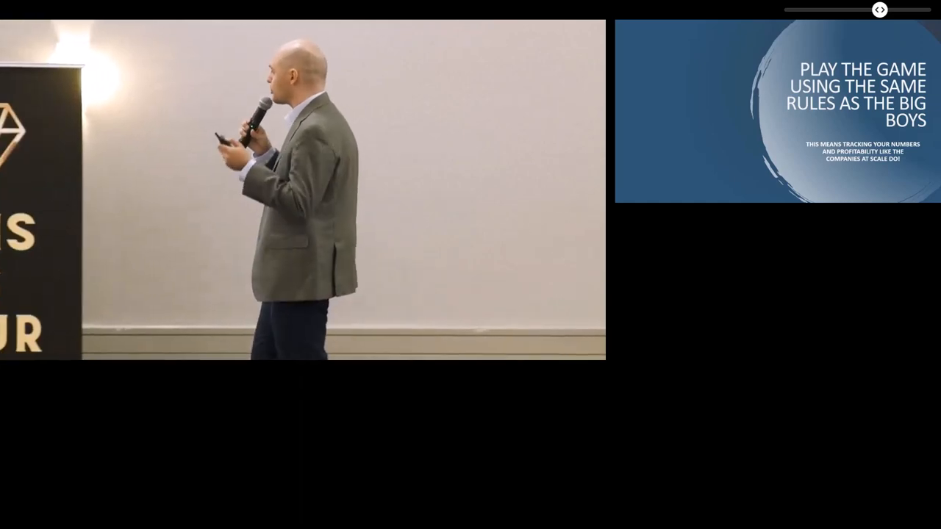
left_click(883, 10)
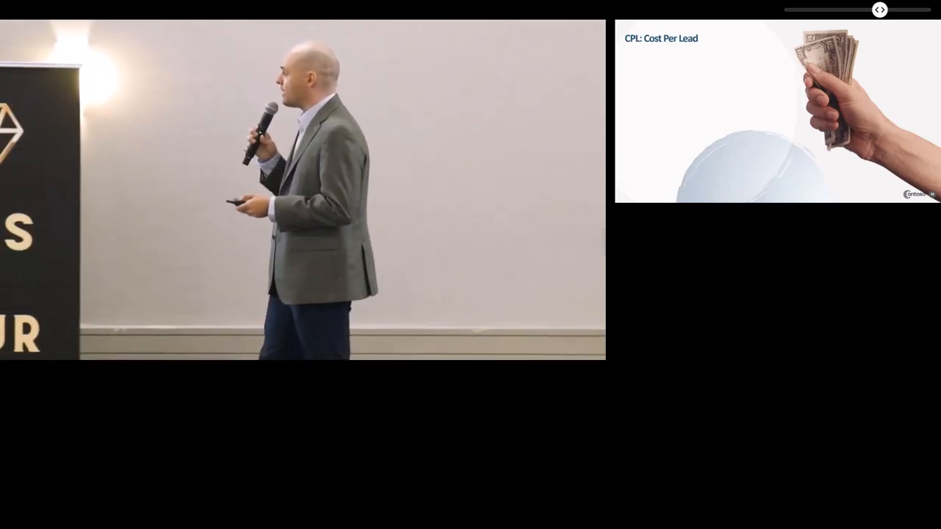